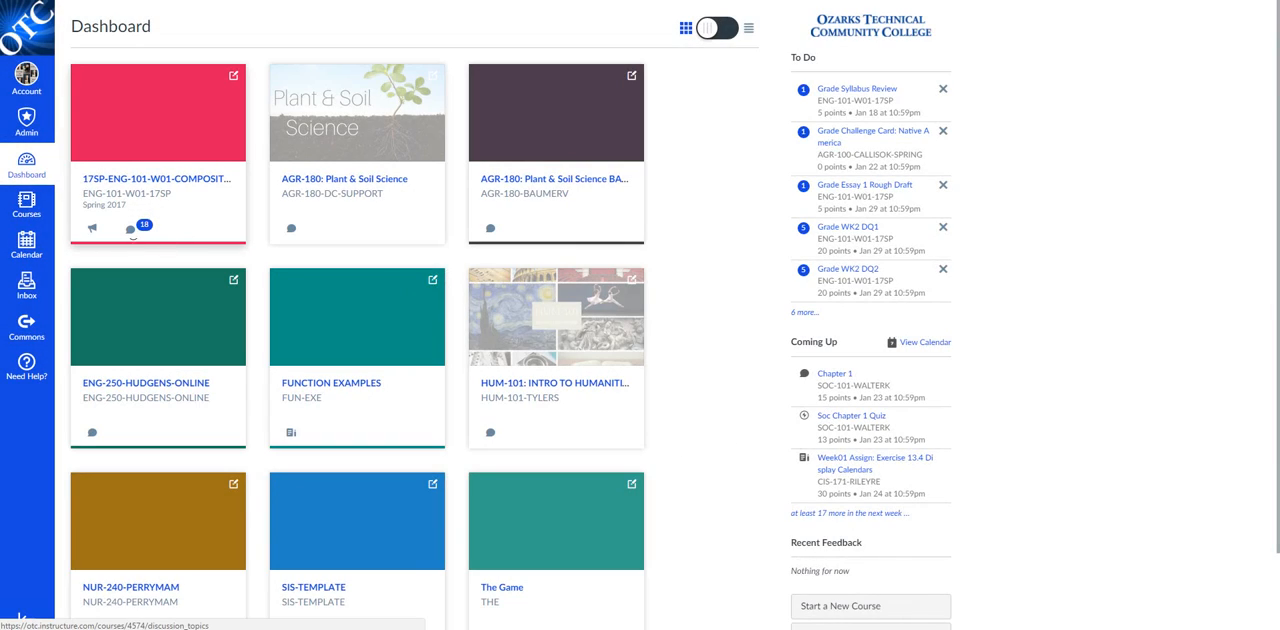
mouse_move(130, 228)
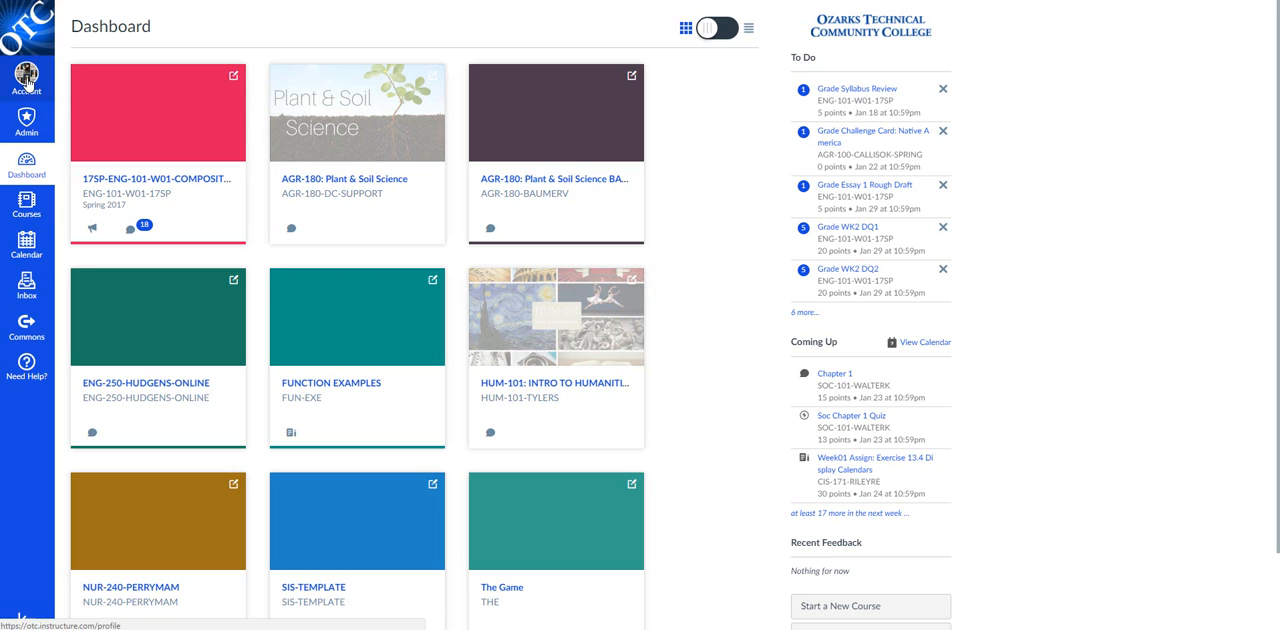
Reach Notification Preferences via Account, where Submission Comment alerts are set.
left_click(28, 72)
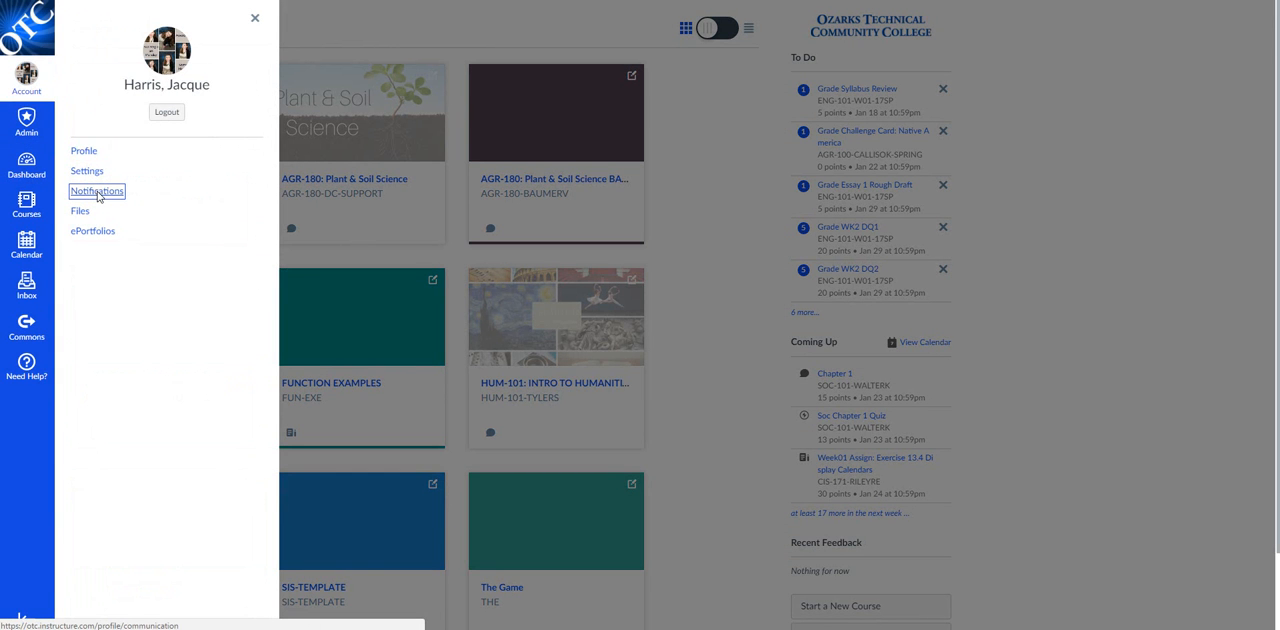
left_click(96, 192)
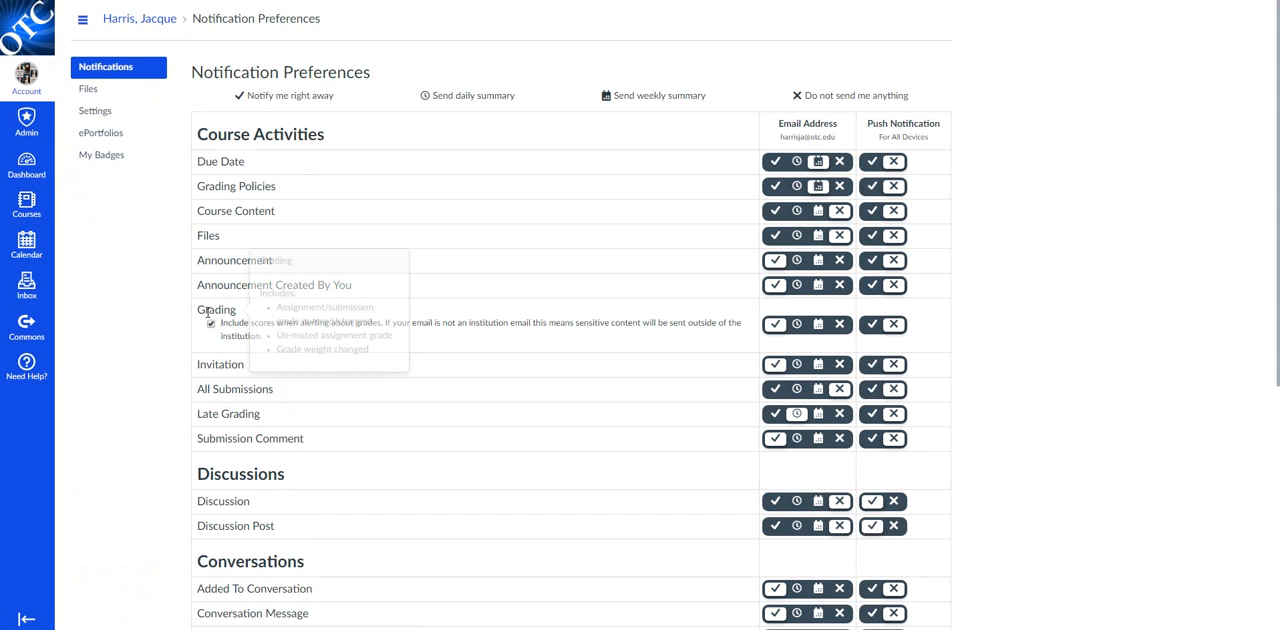
mouse_move(296, 440)
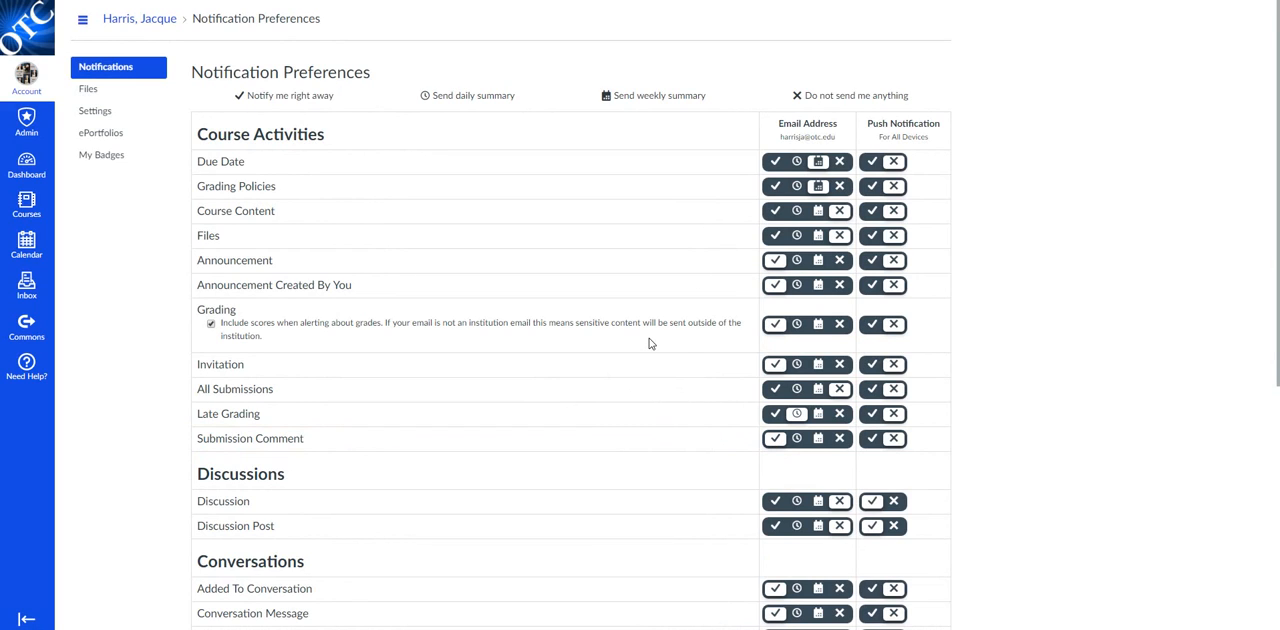
mouse_move(584, 520)
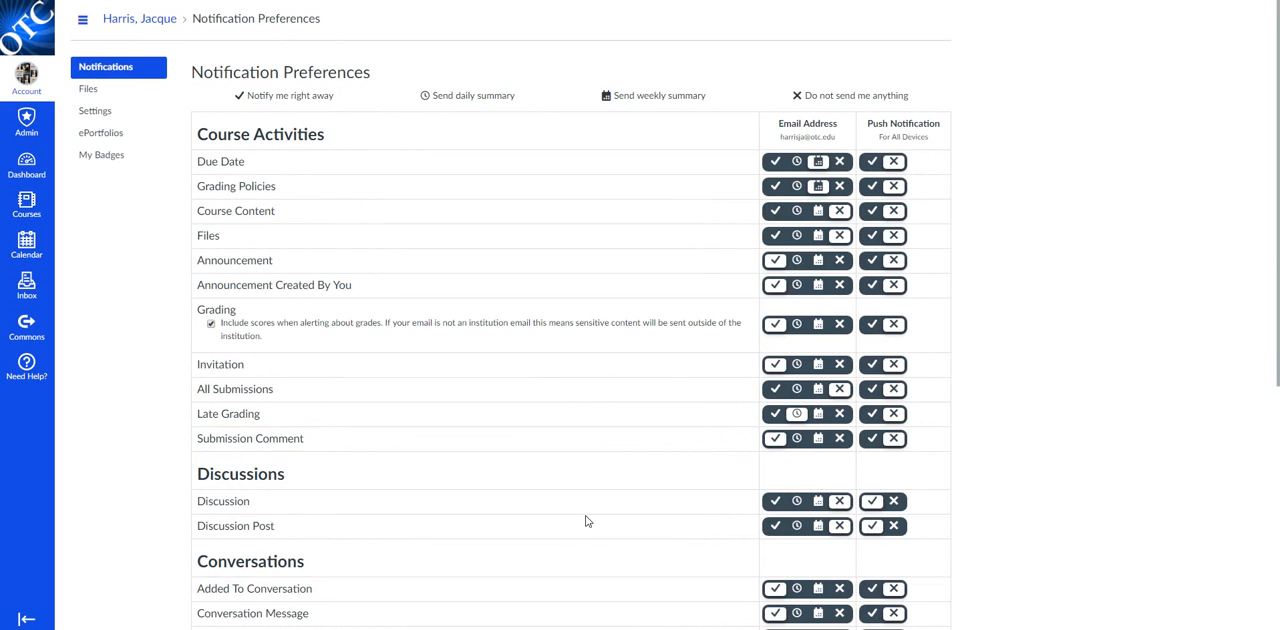
mouse_move(580, 464)
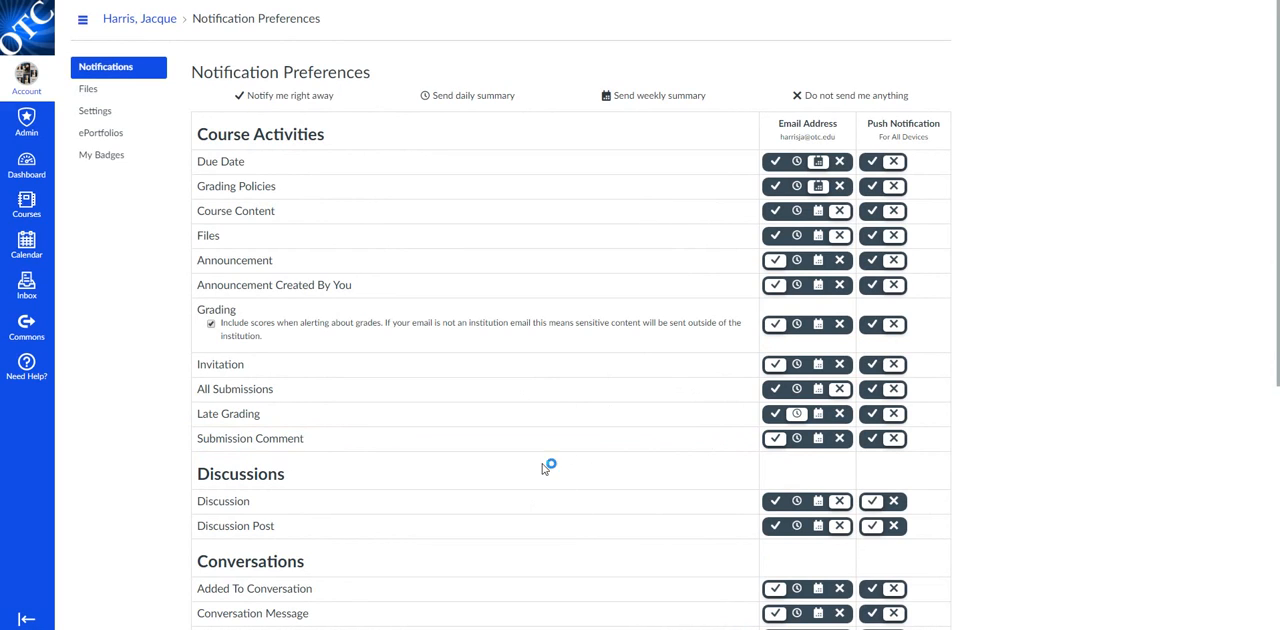
mouse_move(510, 578)
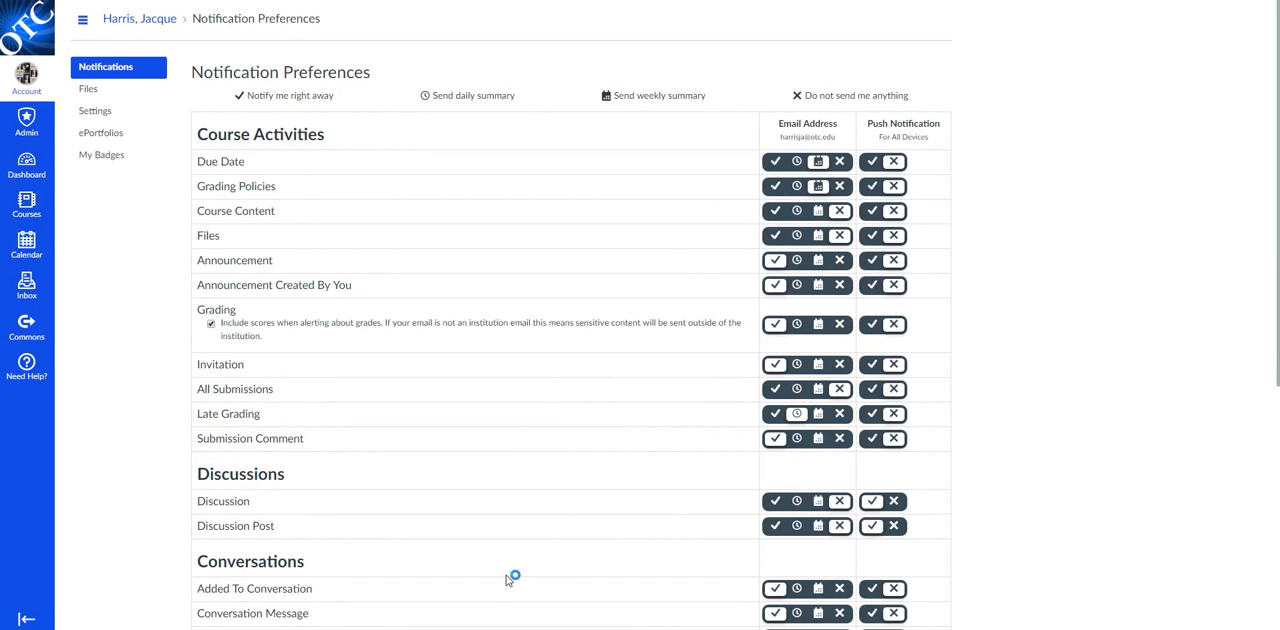
mouse_move(690, 294)
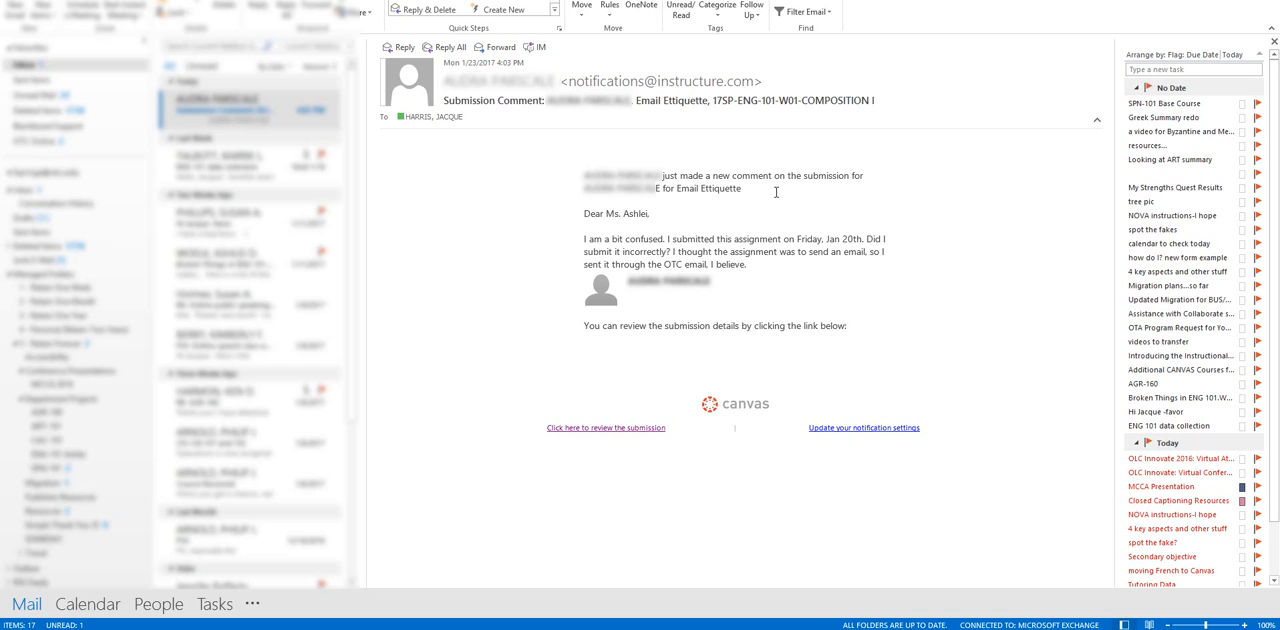
mouse_move(584, 218)
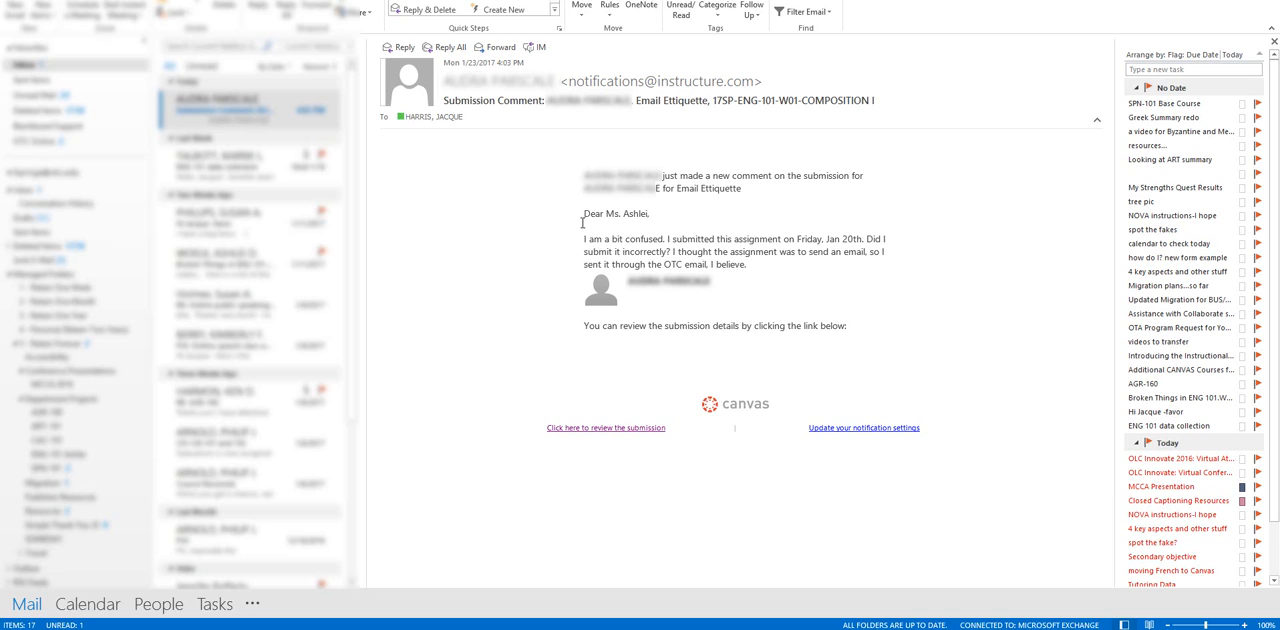
mouse_move(808, 236)
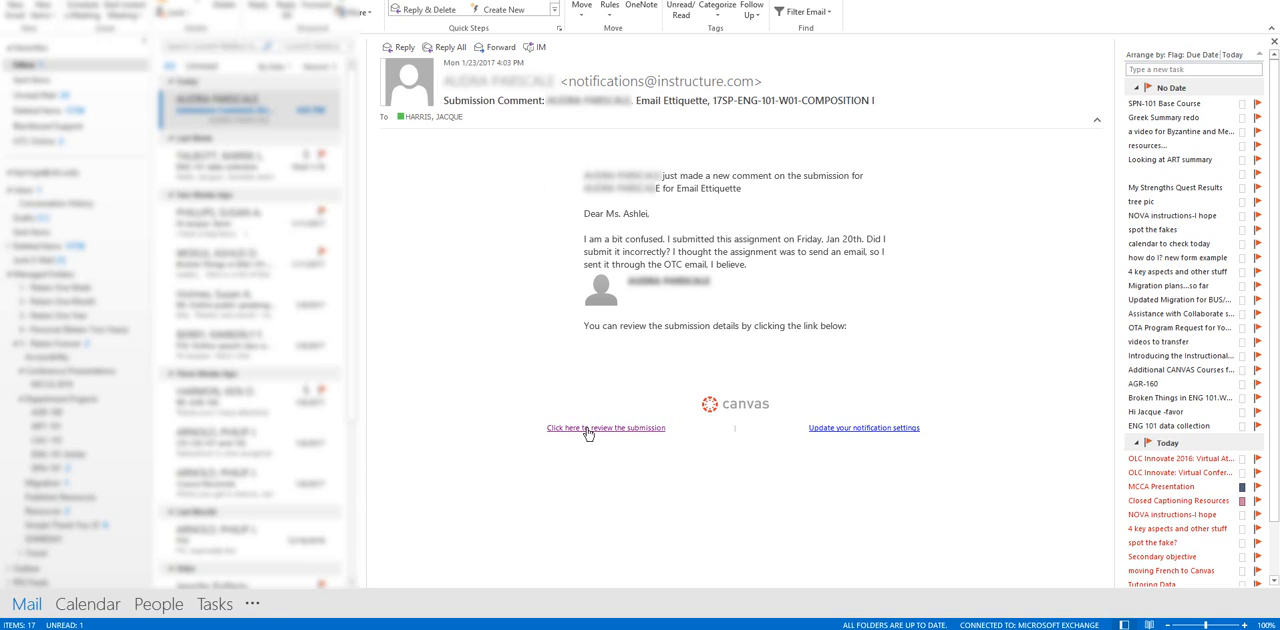
mouse_move(588, 434)
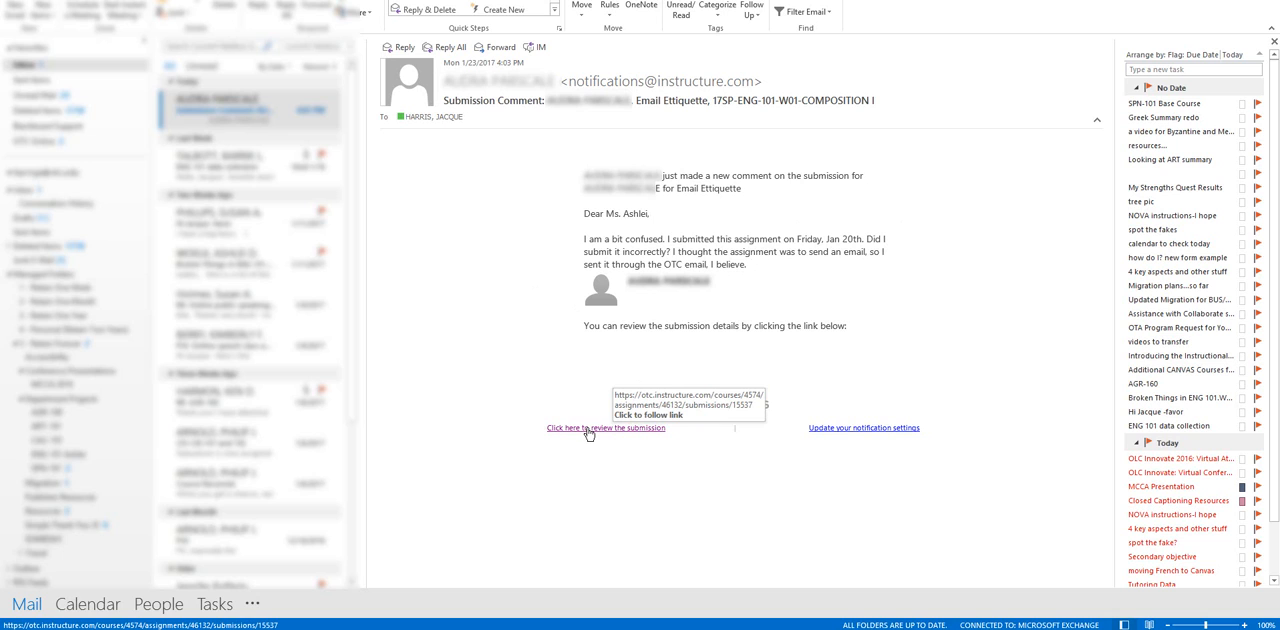
Follow the email's 'review the submission' link to the Email Etiquette Submission Details page.
left_click(604, 428)
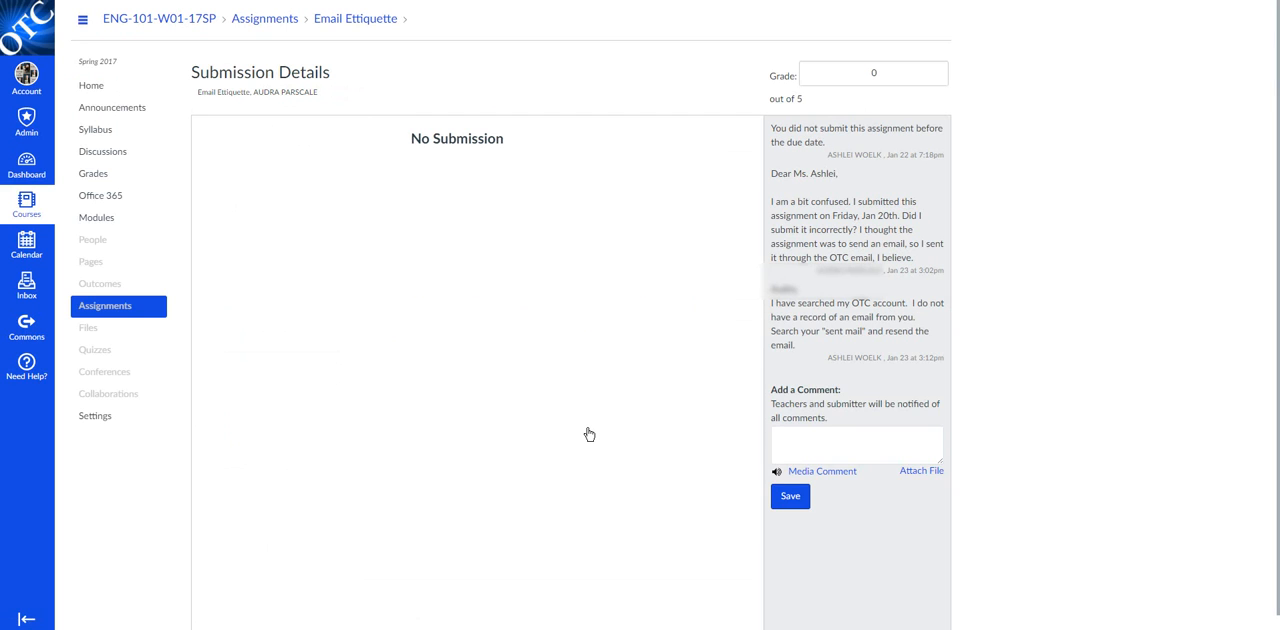
mouse_move(564, 478)
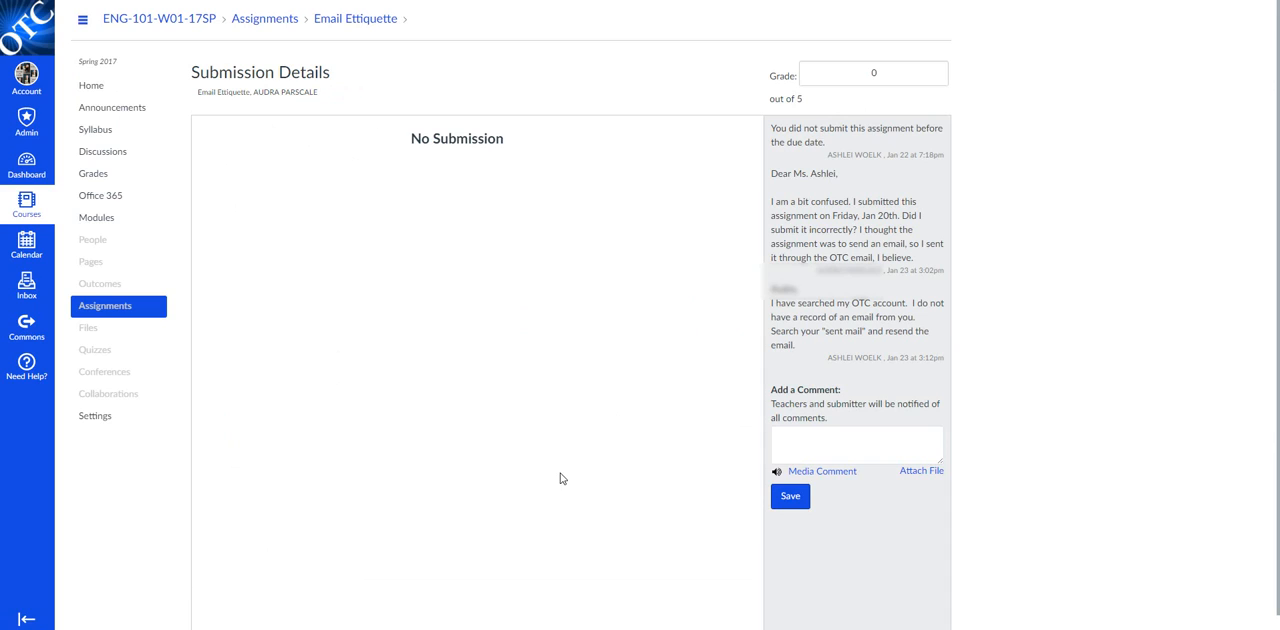
mouse_move(836, 116)
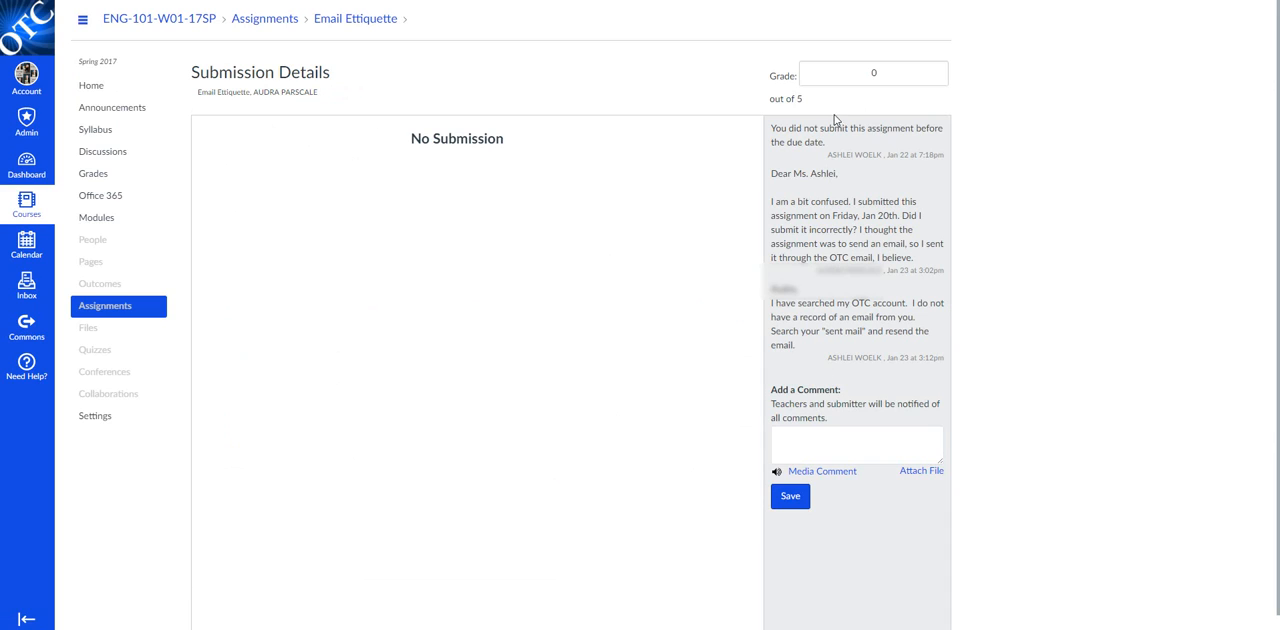
mouse_move(842, 392)
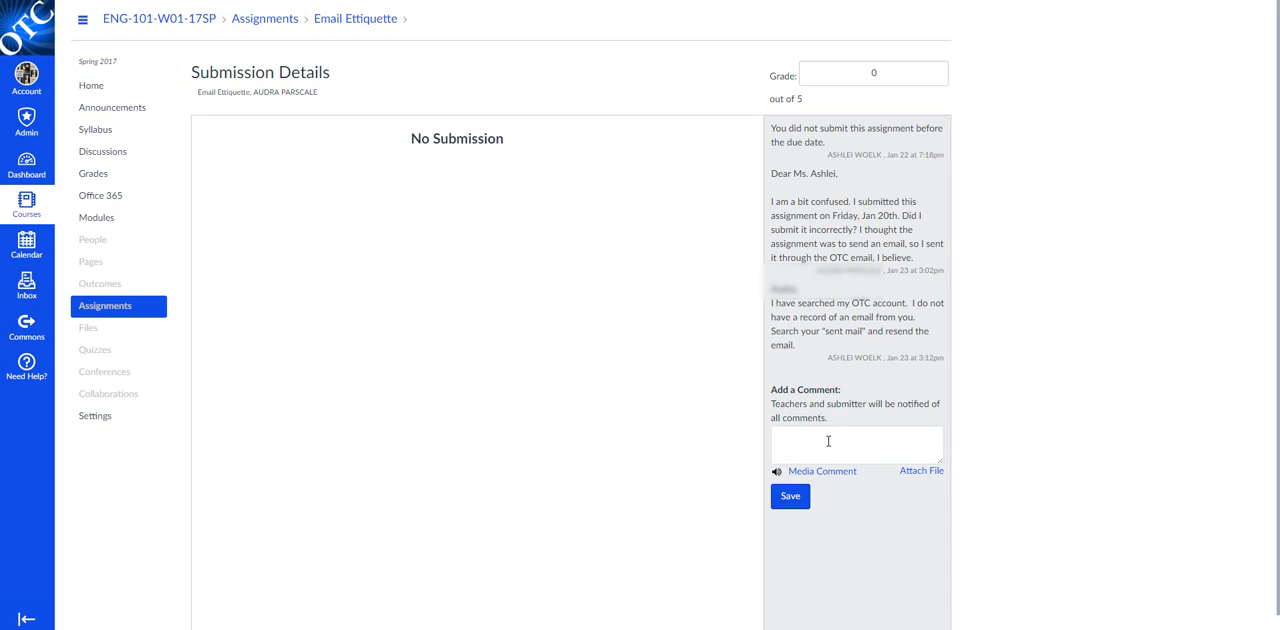
mouse_move(818, 432)
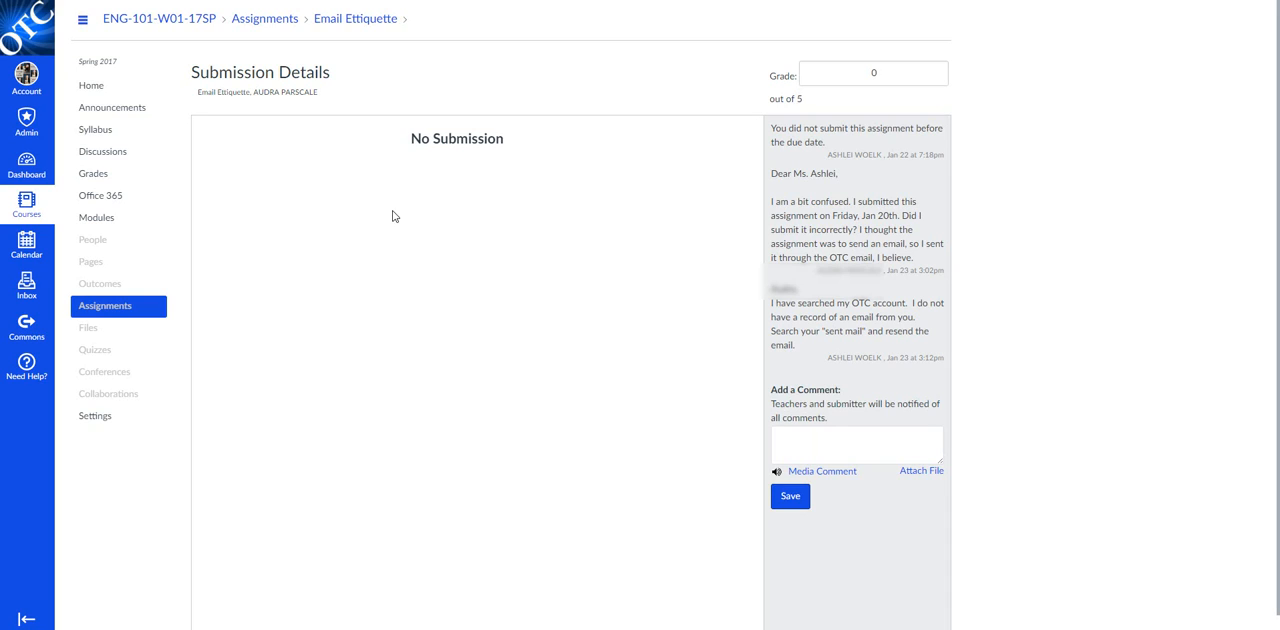
mouse_move(656, 58)
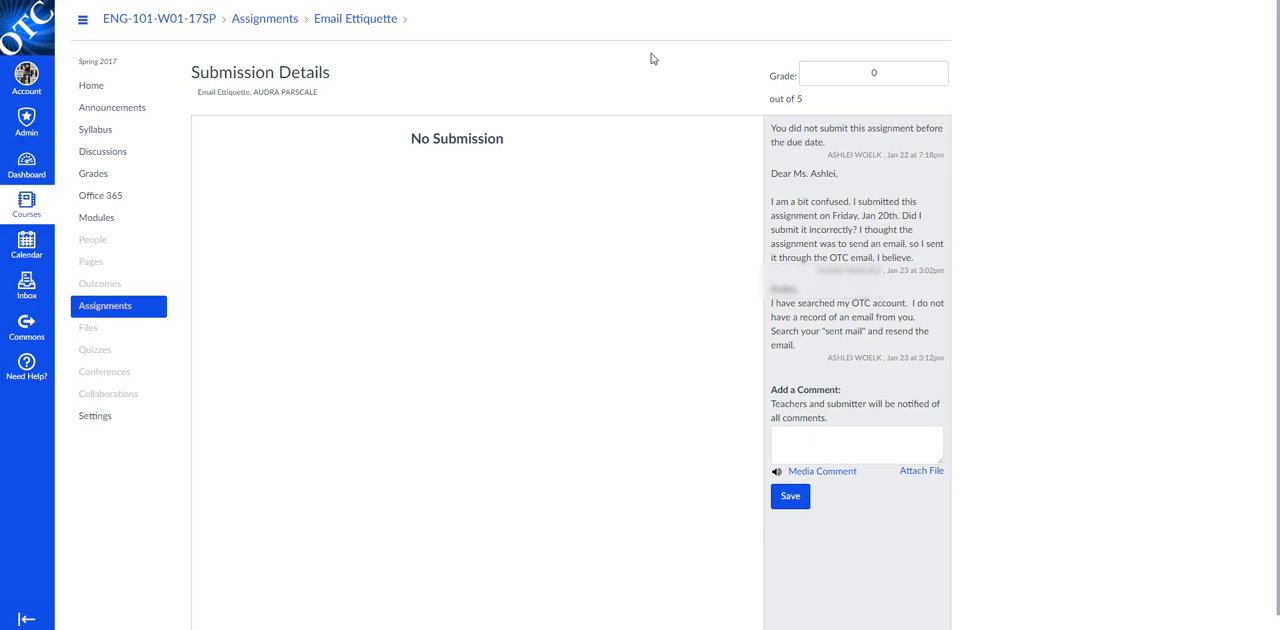
mouse_move(640, 208)
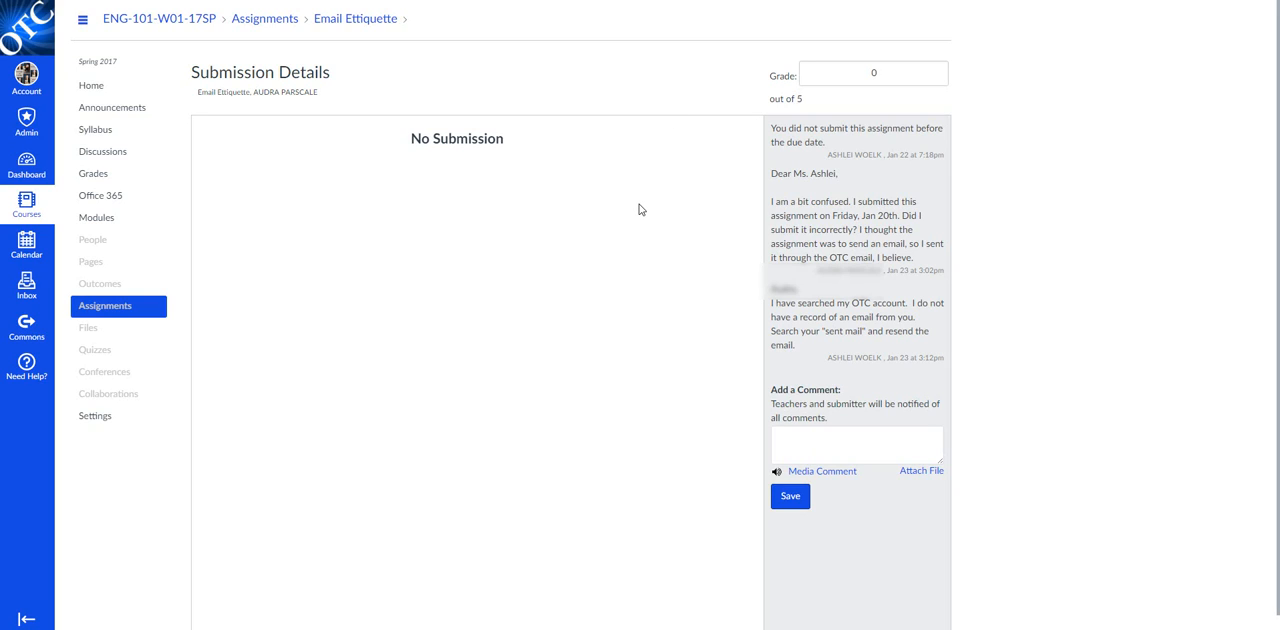